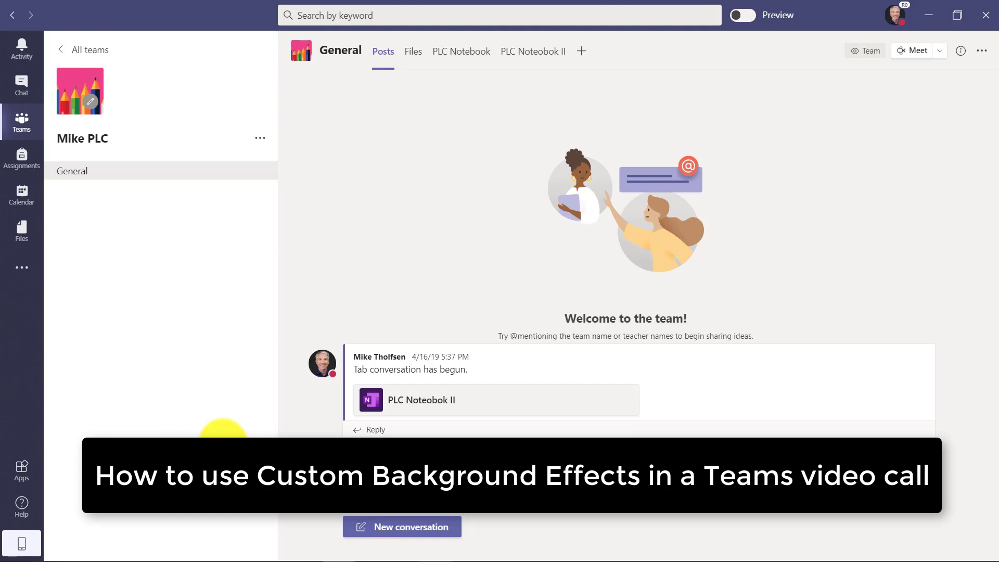
{"action": "mouse_move", "coordinate": [21, 195]}
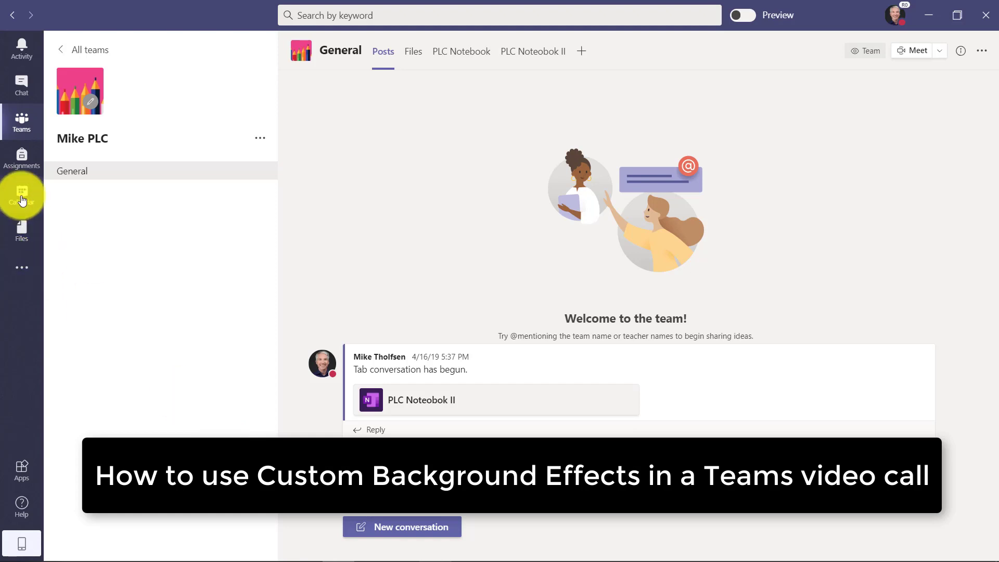
Join the 'Meeting to explore Background effects' event from Calendar with the camera on
{"action": "left_click", "coordinate": [20, 194]}
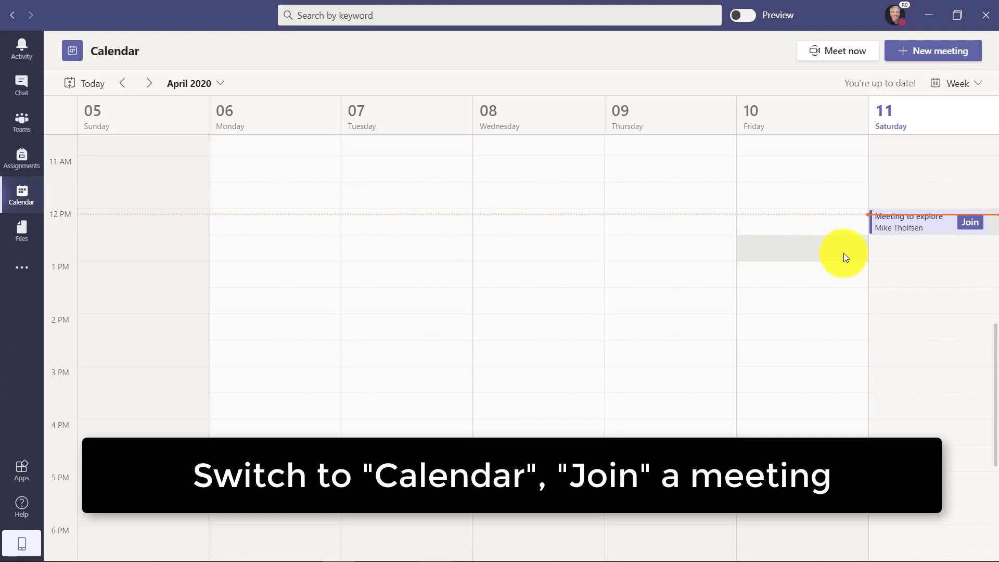
{"action": "left_click", "coordinate": [968, 221]}
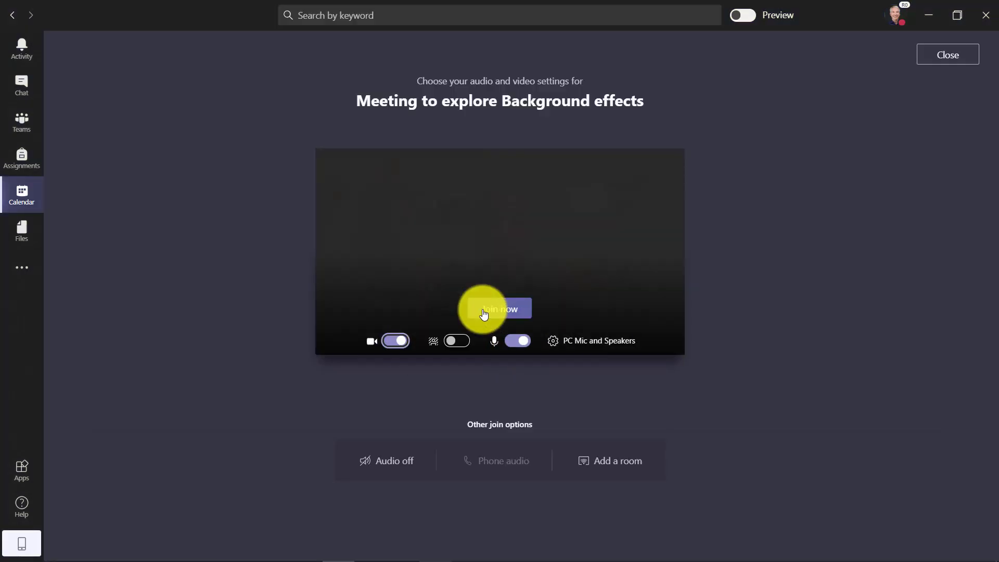
{"action": "left_click", "coordinate": [499, 309]}
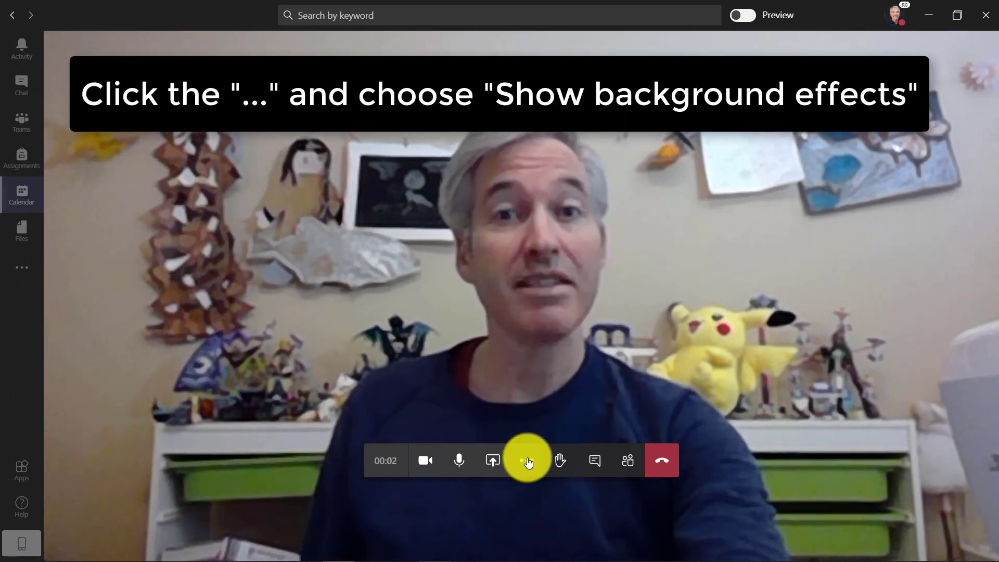
Apply the Blur background effect via background settings, after previewing it privately
{"action": "left_click", "coordinate": [527, 460]}
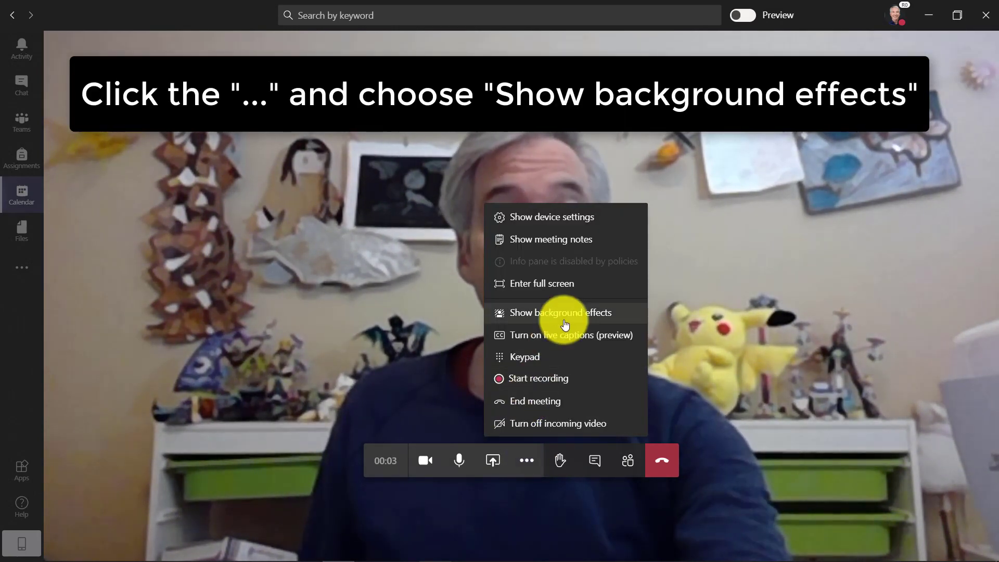
{"action": "left_click", "coordinate": [560, 312]}
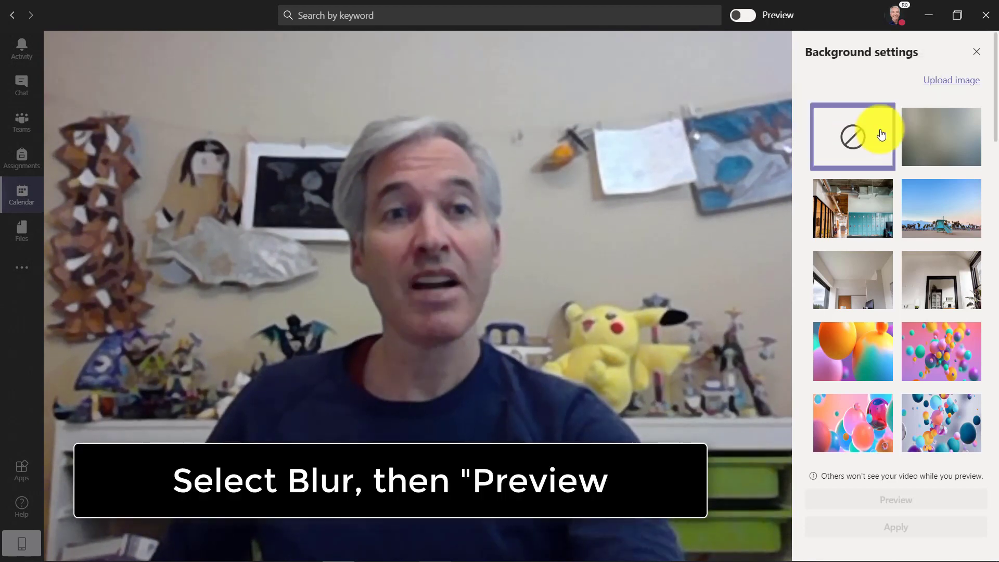
{"action": "left_click", "coordinate": [941, 136]}
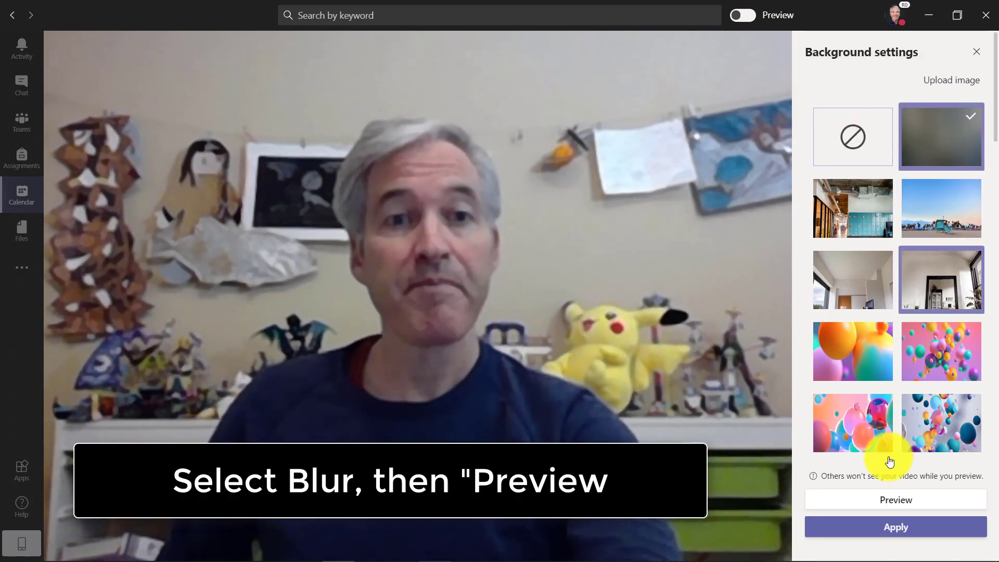
{"action": "left_click", "coordinate": [895, 500]}
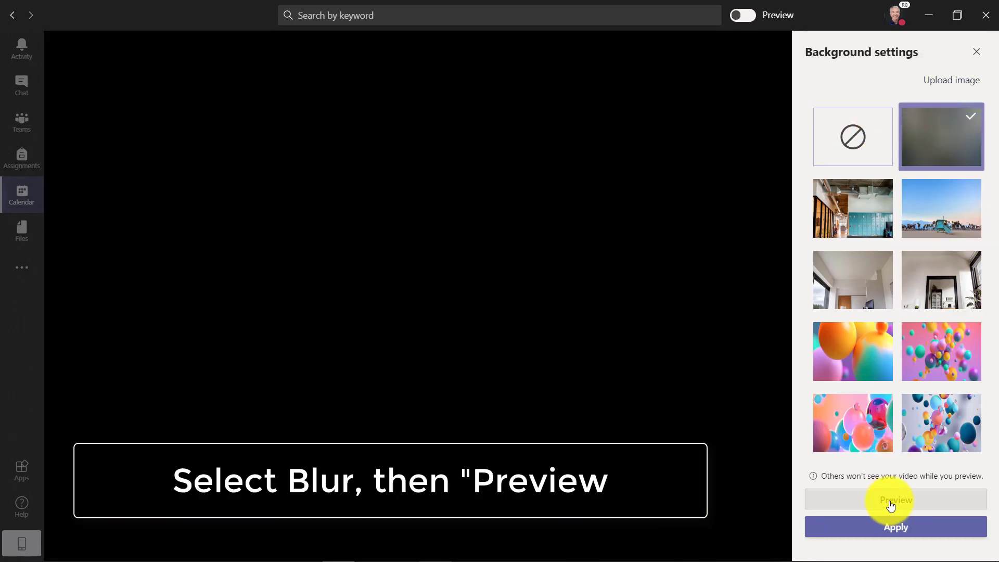
{"action": "left_click", "coordinate": [895, 499]}
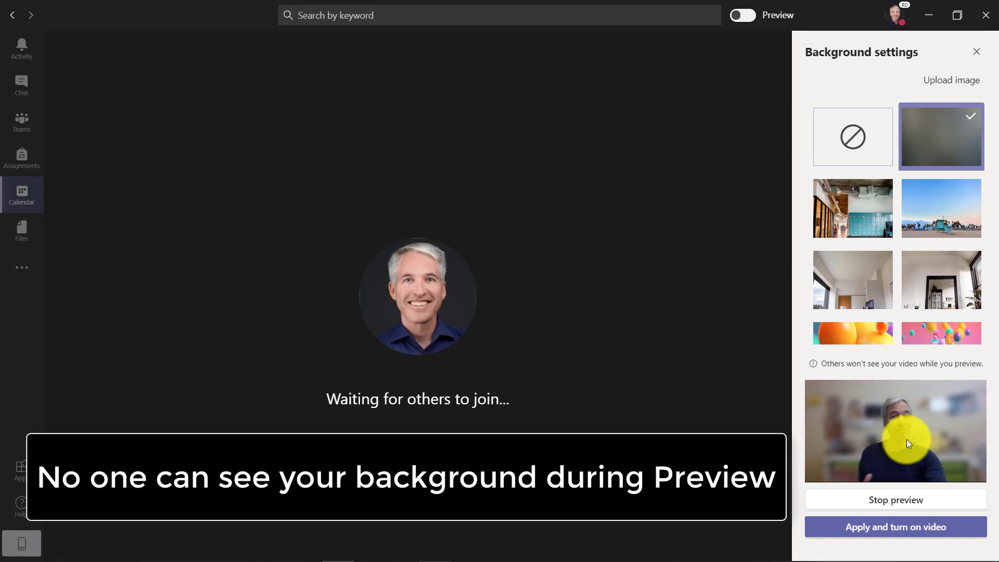
{"action": "left_click", "coordinate": [895, 526]}
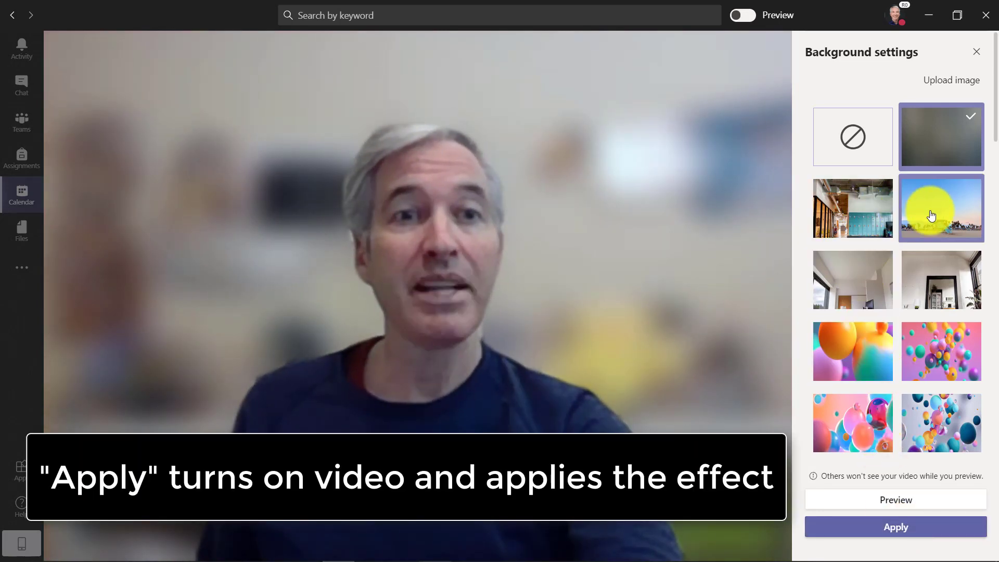
Try the beach, office and bridge scenes as the video background
{"action": "left_click", "coordinate": [941, 208]}
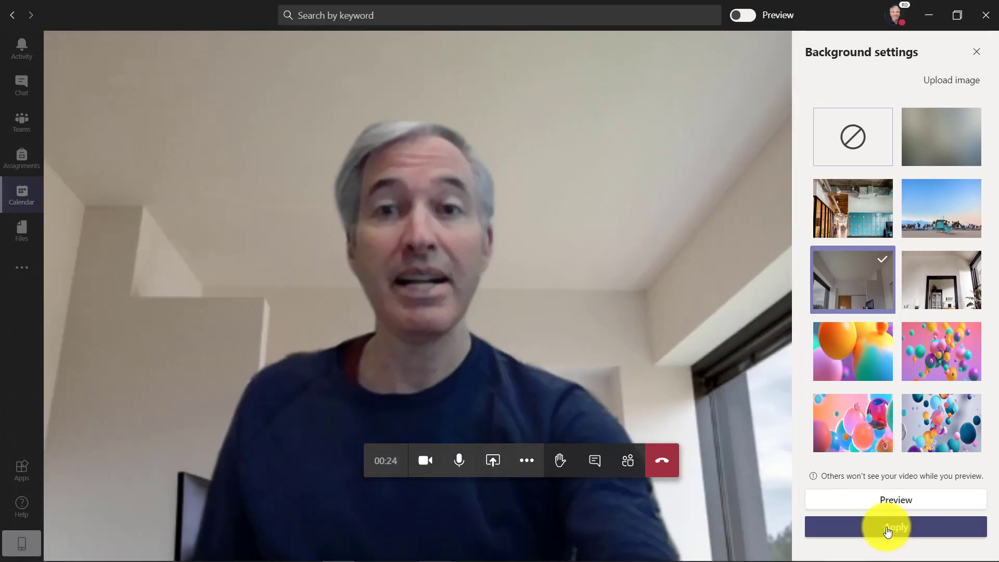
{"action": "left_click", "coordinate": [941, 279]}
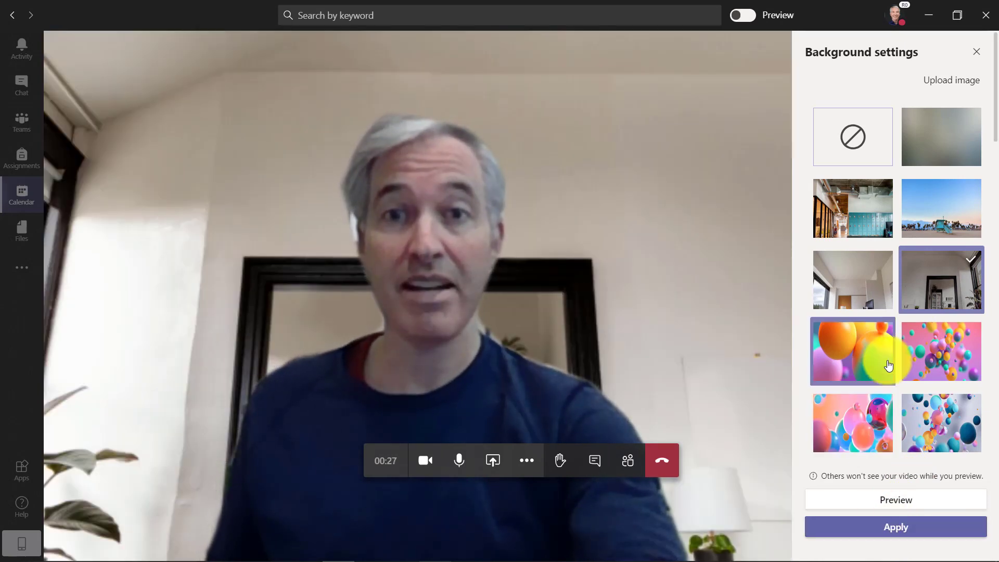
{"action": "scroll", "scroll_direction": "down", "scroll_amount": 3}
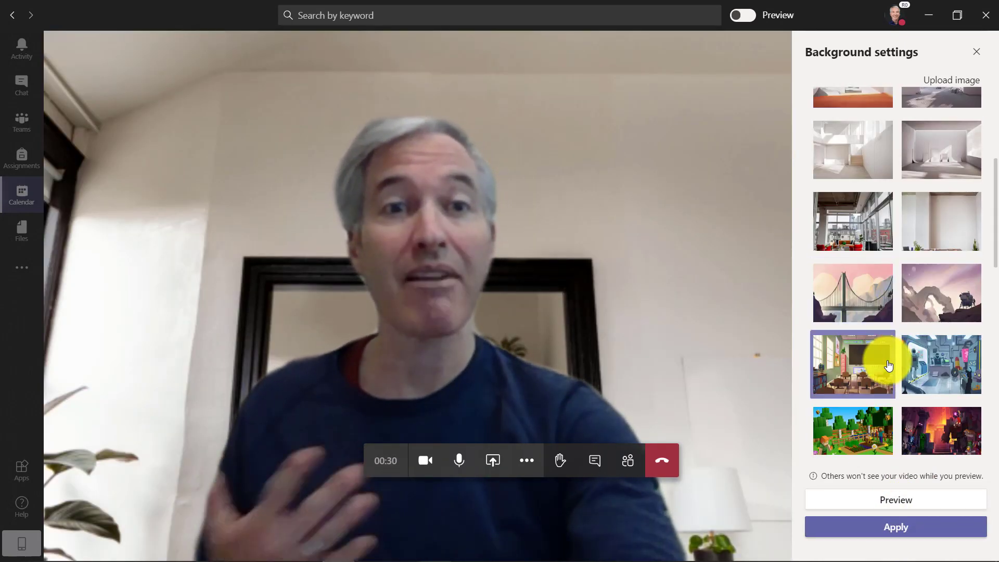
{"action": "left_click", "coordinate": [852, 292]}
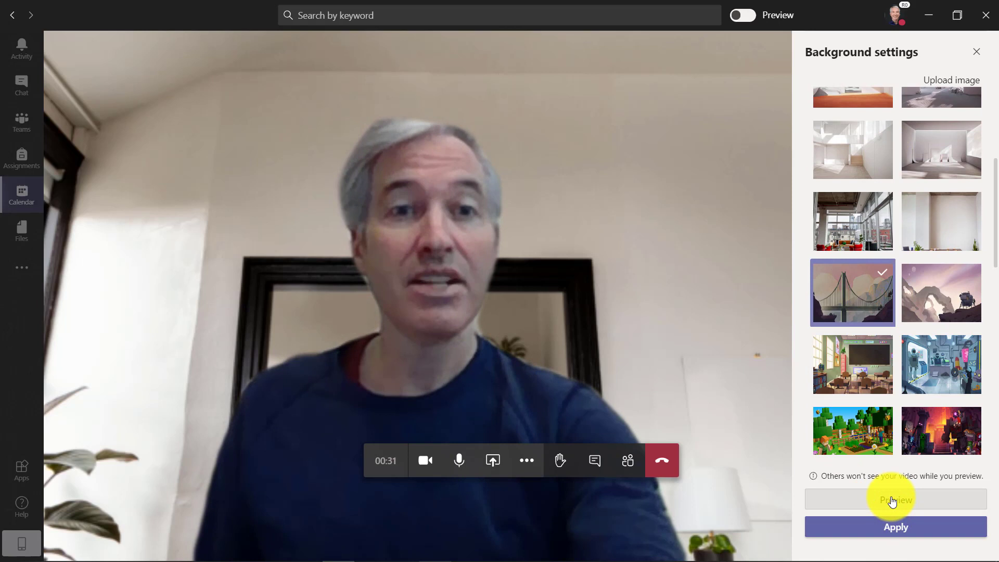
Preview the bridge, apply the rocky lander scene, then select the Minecraft thumbnail
{"action": "left_click", "coordinate": [894, 498]}
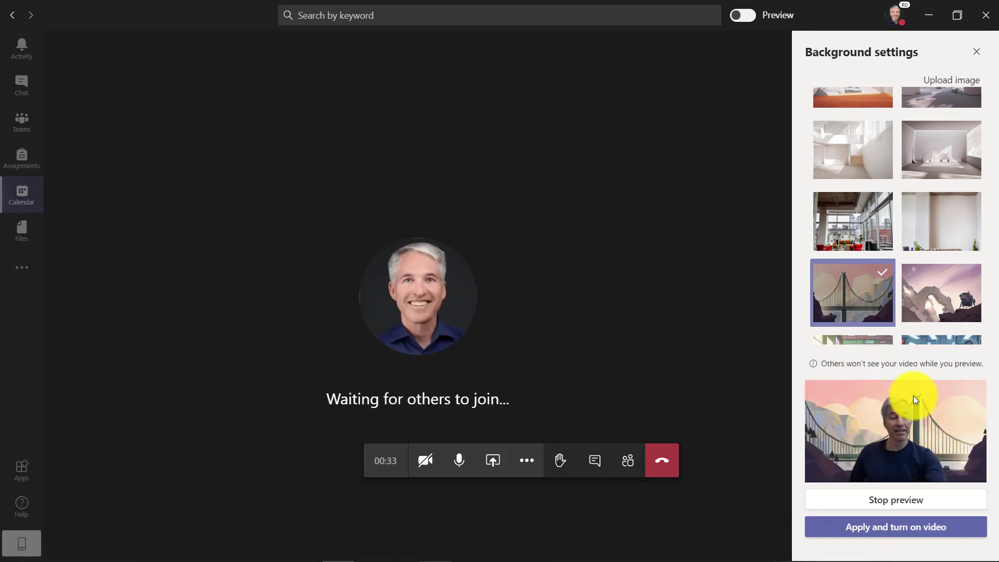
{"action": "left_click", "coordinate": [941, 292]}
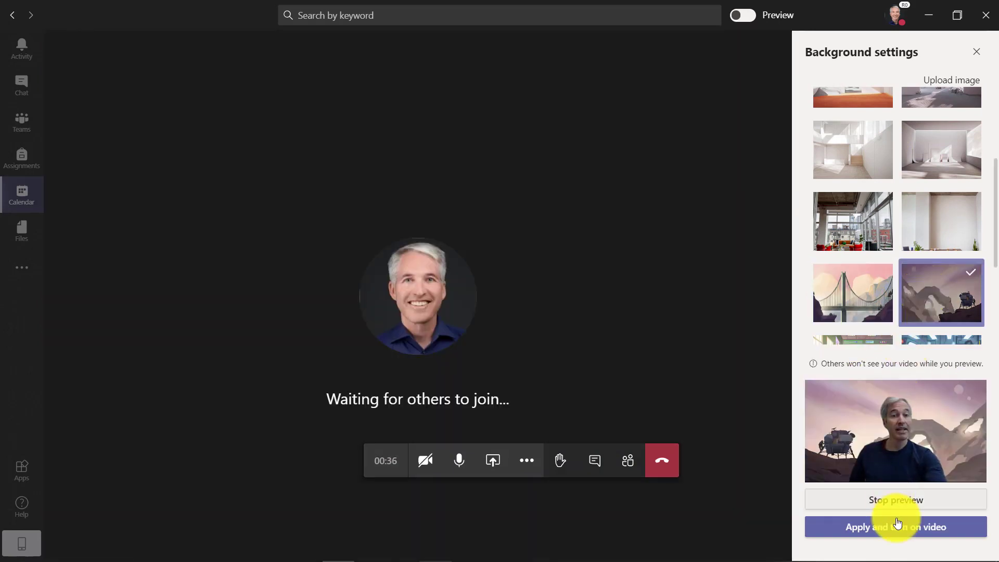
{"action": "left_click", "coordinate": [895, 527]}
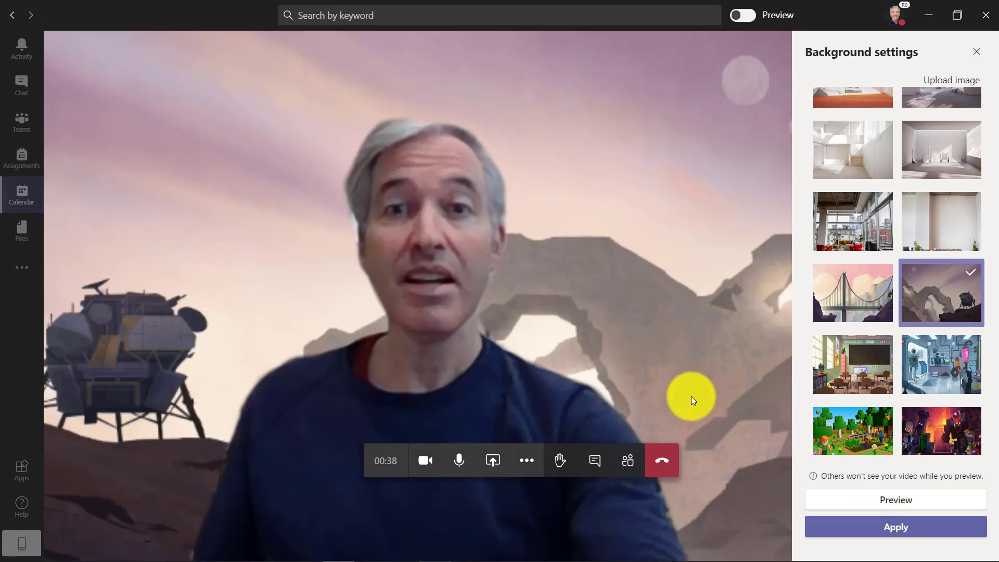
{"action": "left_click", "coordinate": [852, 428]}
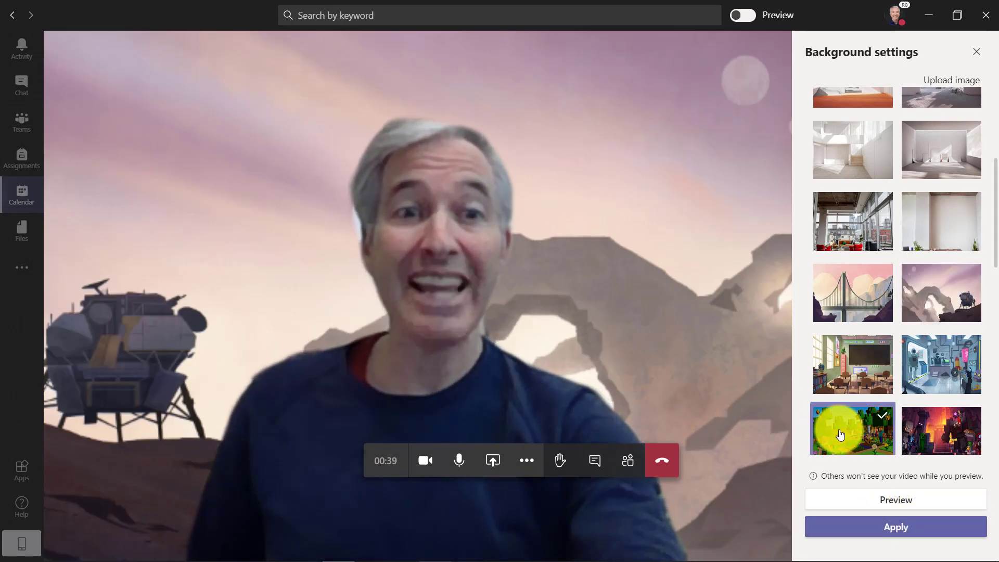
Apply the selected background, then try another image and the space-station scene
{"action": "left_click", "coordinate": [895, 526]}
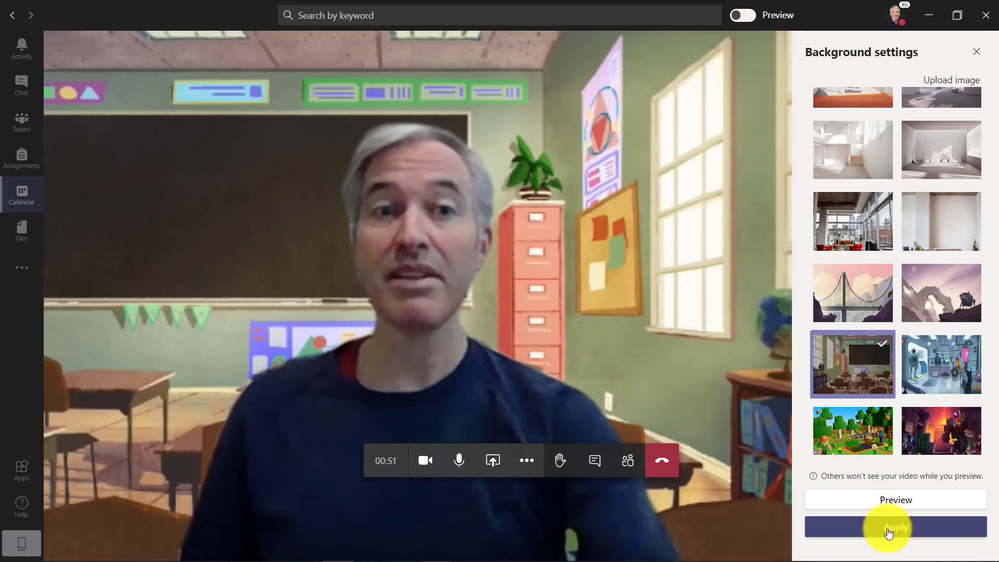
{"action": "scroll", "scroll_direction": "down", "scroll_amount": 3}
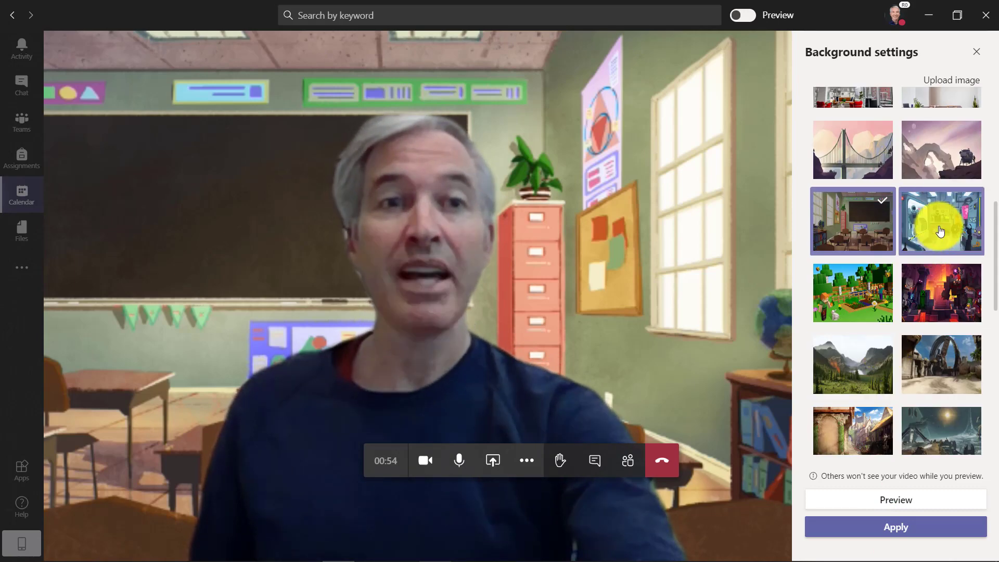
{"action": "left_click", "coordinate": [941, 221]}
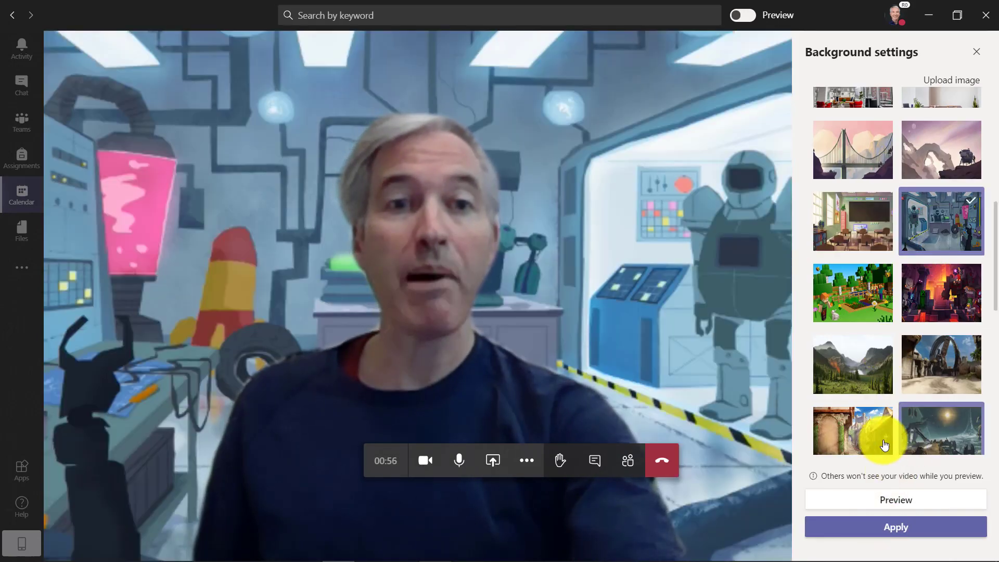
{"action": "scroll", "scroll_direction": "down", "scroll_amount": 3}
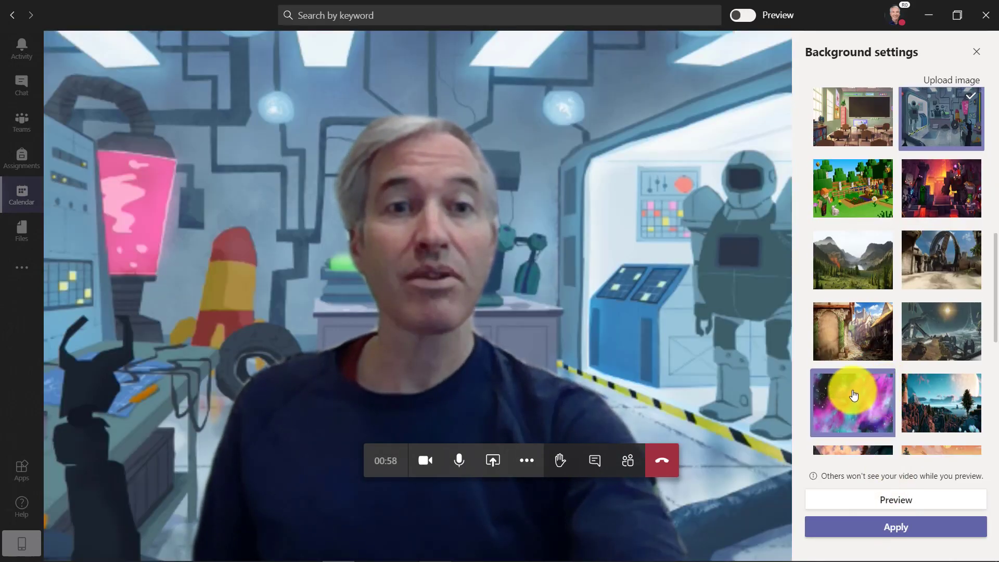
{"action": "left_click", "coordinate": [941, 331]}
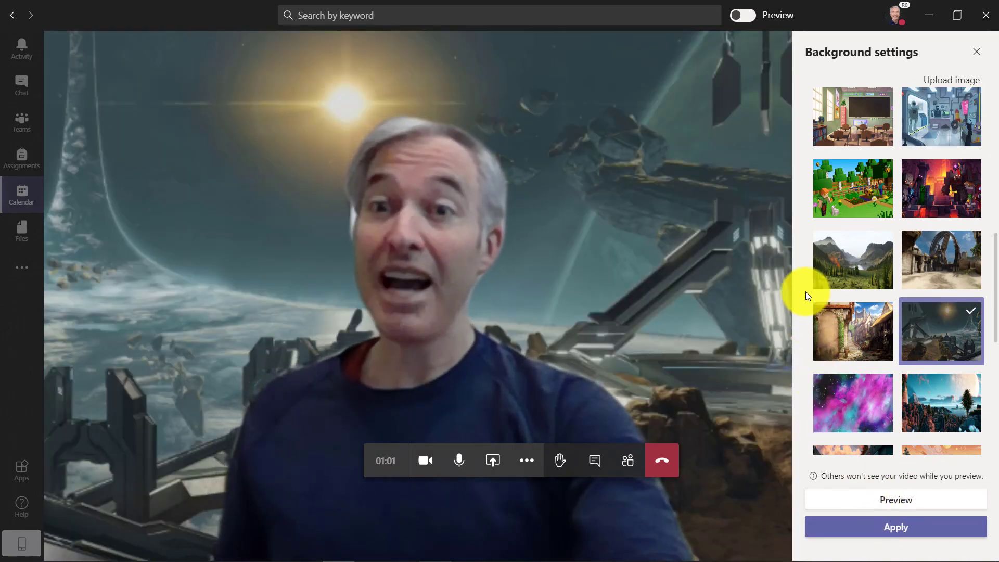
Apply the alien lakeside landscape, then pick the pink galaxy and browse further thumbnails
{"action": "left_click", "coordinate": [940, 402]}
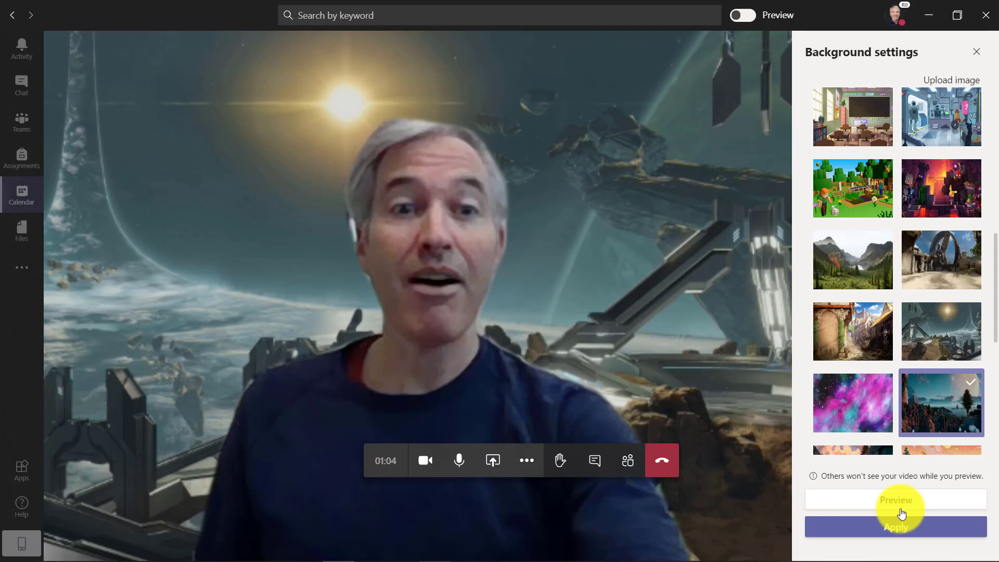
{"action": "left_click", "coordinate": [895, 526]}
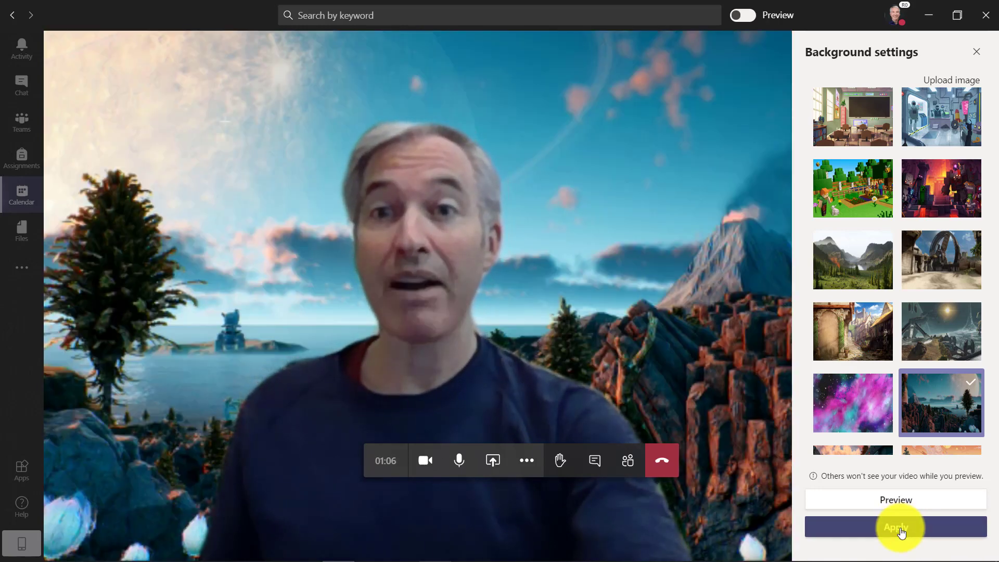
{"action": "left_click", "coordinate": [852, 401]}
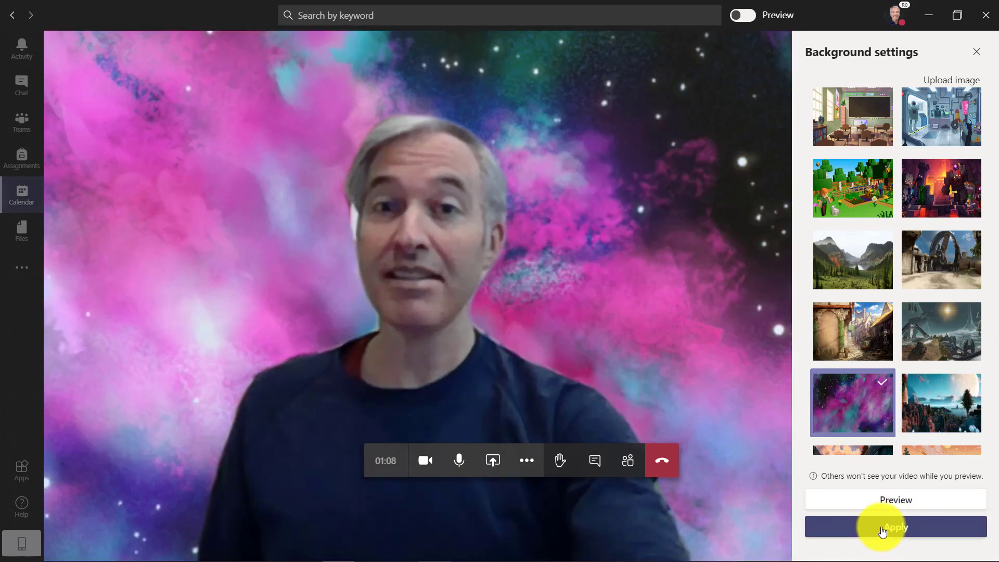
{"action": "scroll", "scroll_direction": "down", "scroll_amount": 3}
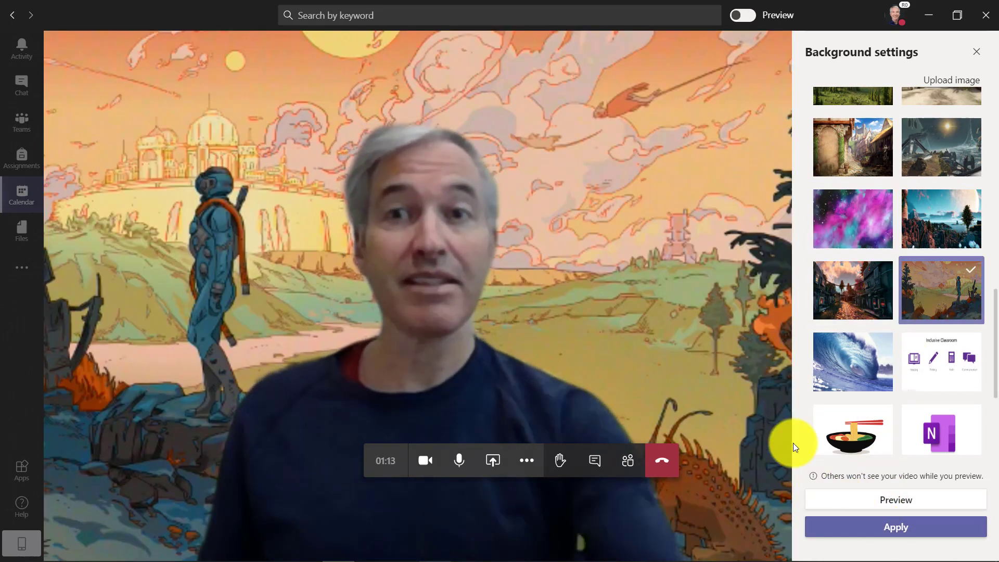
{"action": "scroll", "scroll_direction": "up", "scroll_amount": 3}
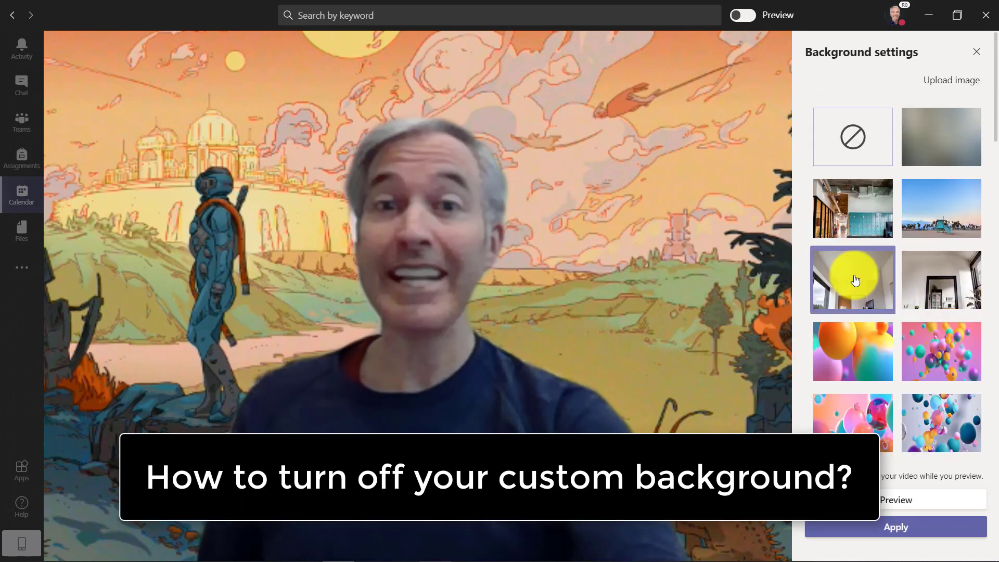
Apply the no-background option so the real room shows behind the speaker
{"action": "left_click", "coordinate": [853, 135]}
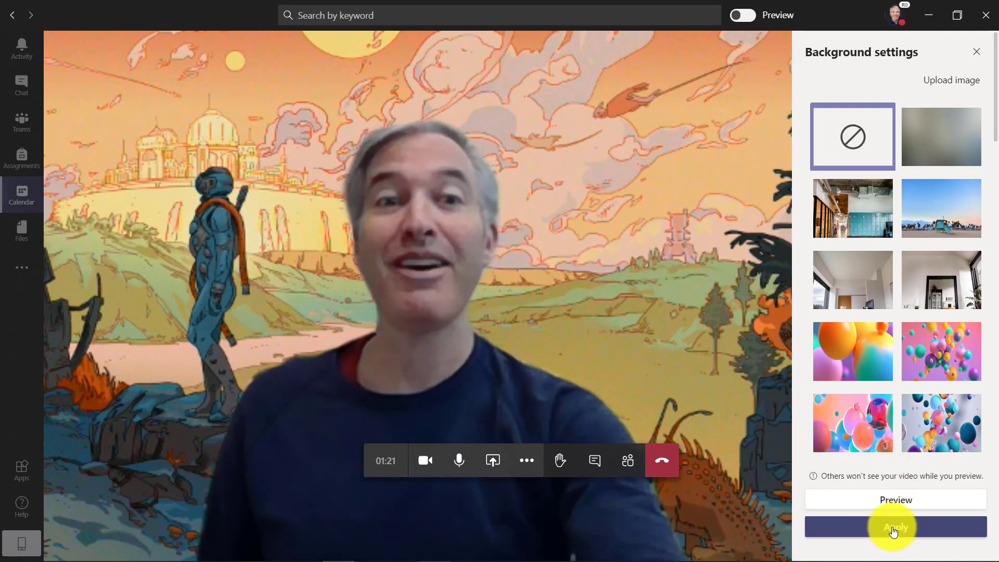
{"action": "mouse_move", "coordinate": [901, 487]}
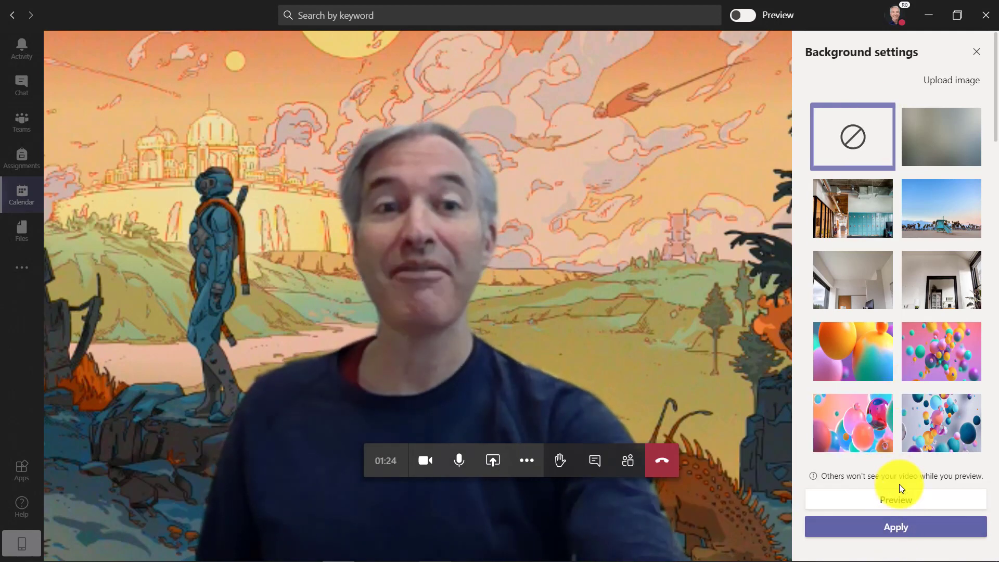
{"action": "left_click", "coordinate": [895, 527]}
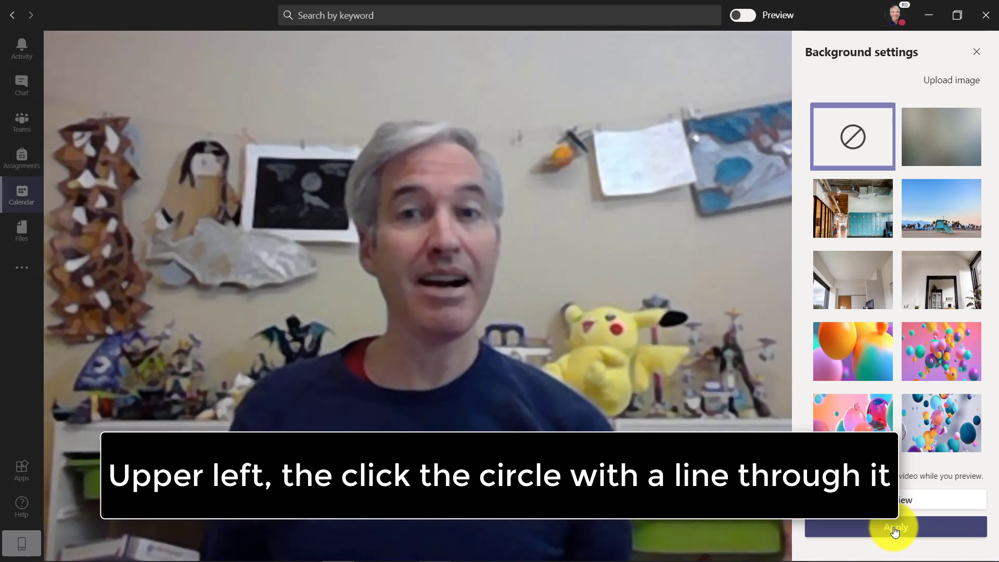
{"action": "scroll", "scroll_direction": "down", "scroll_amount": 3}
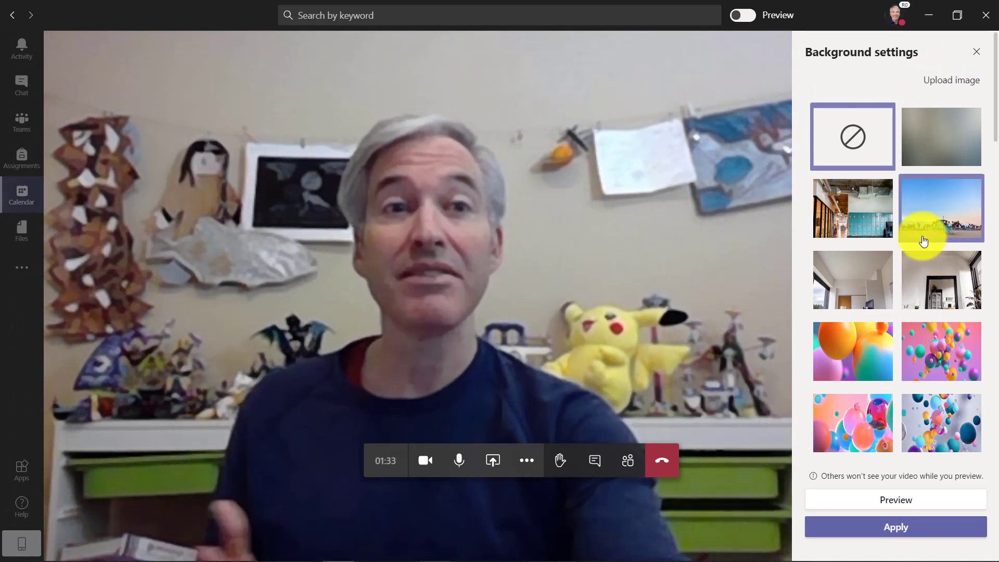
Try the giant wave, then apply the Inclusive Classroom background
{"action": "scroll", "scroll_direction": "down", "scroll_amount": 3}
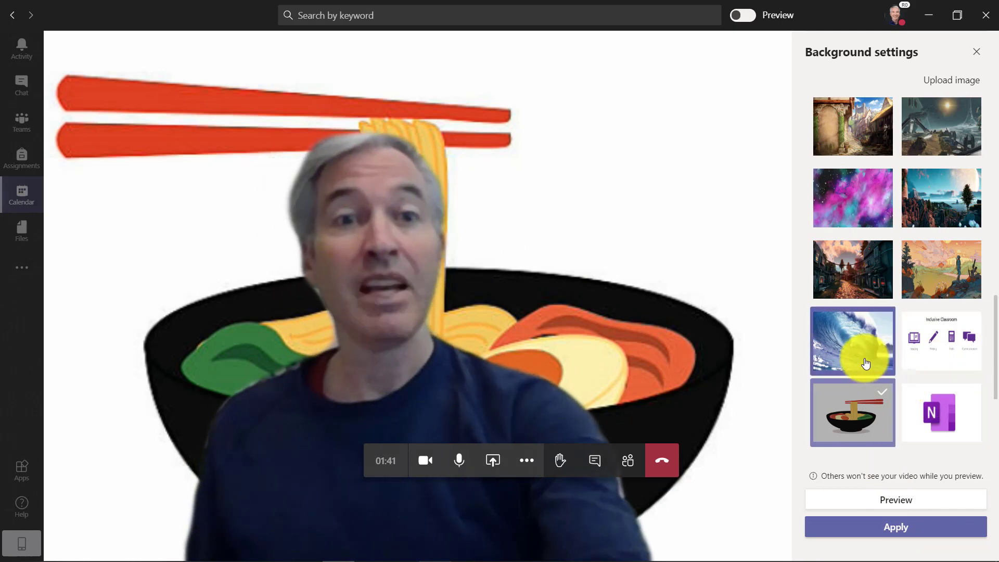
{"action": "left_click", "coordinate": [852, 342]}
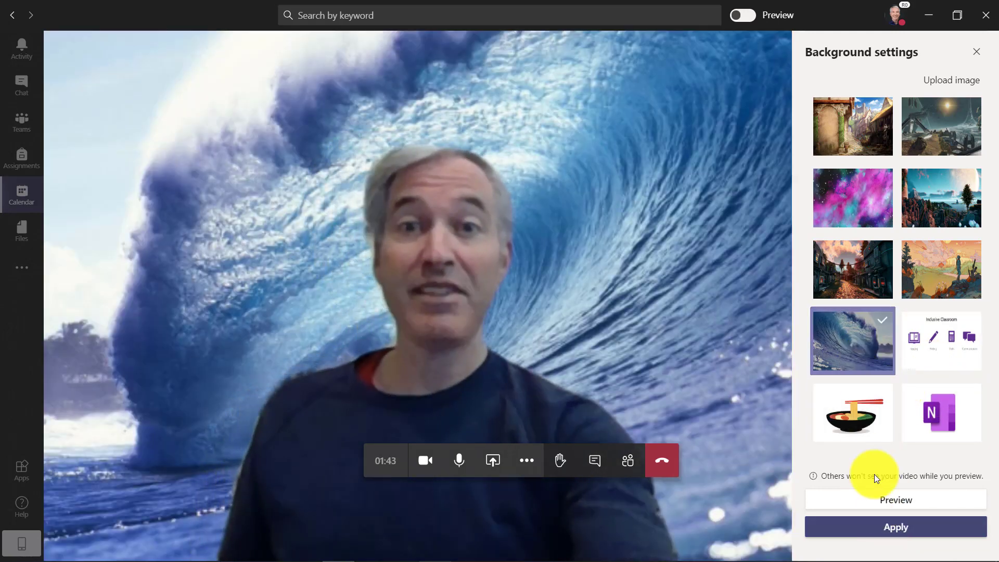
{"action": "left_click", "coordinate": [941, 339]}
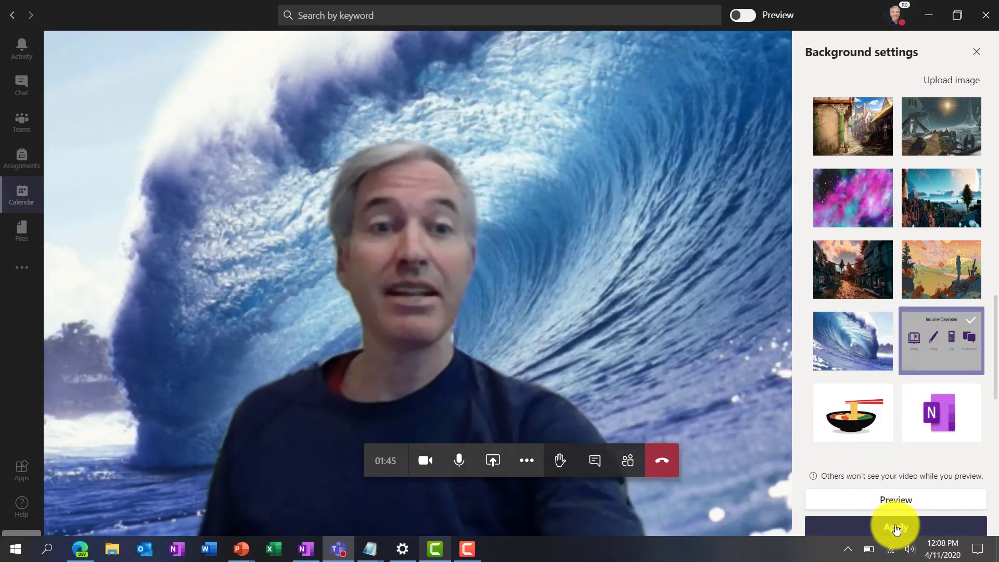
{"action": "left_click", "coordinate": [895, 526]}
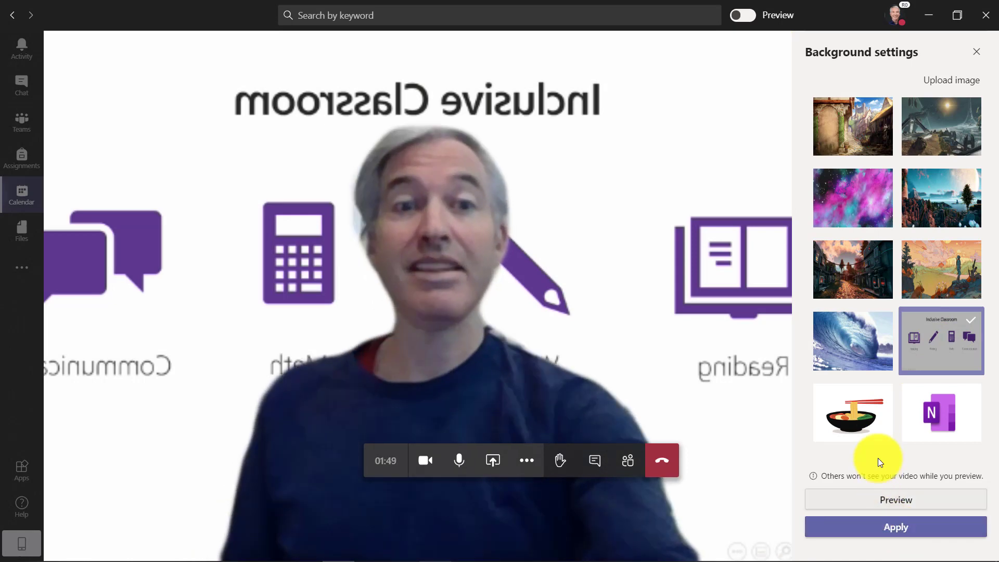
Apply the Minecraft garden scene as the final video background
{"action": "scroll", "scroll_direction": "up", "scroll_amount": 3}
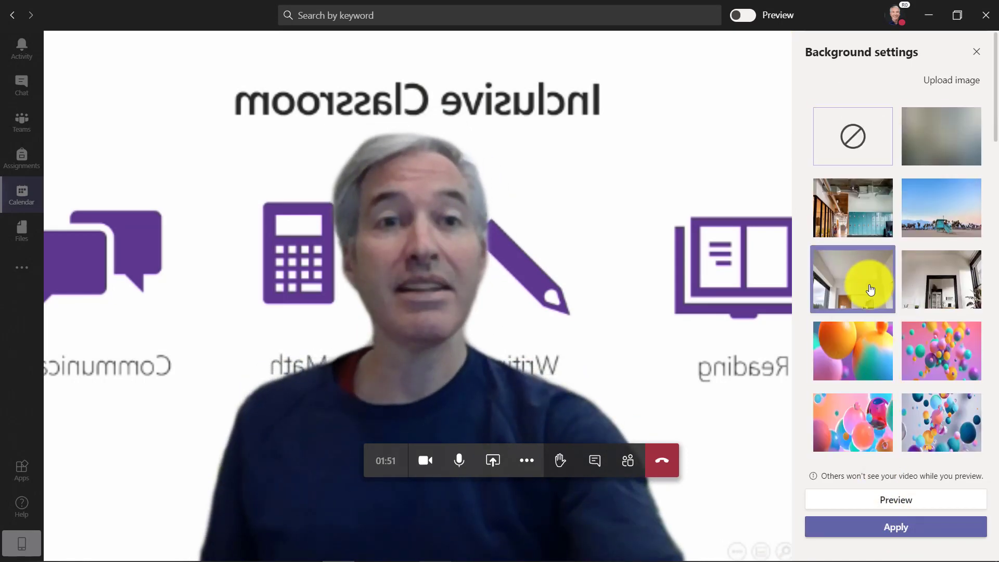
{"action": "scroll", "scroll_direction": "down", "scroll_amount": 3}
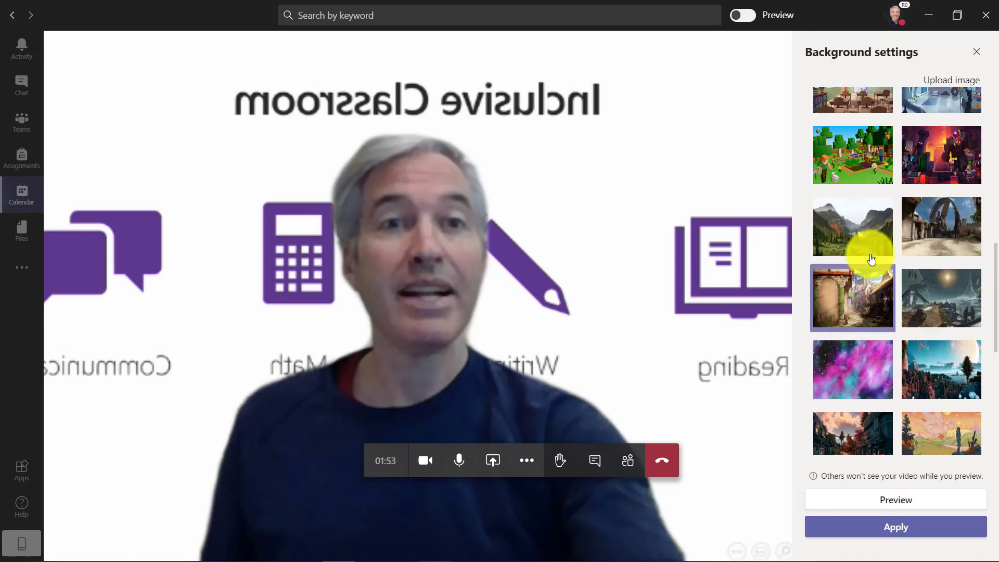
{"action": "left_click", "coordinate": [895, 527]}
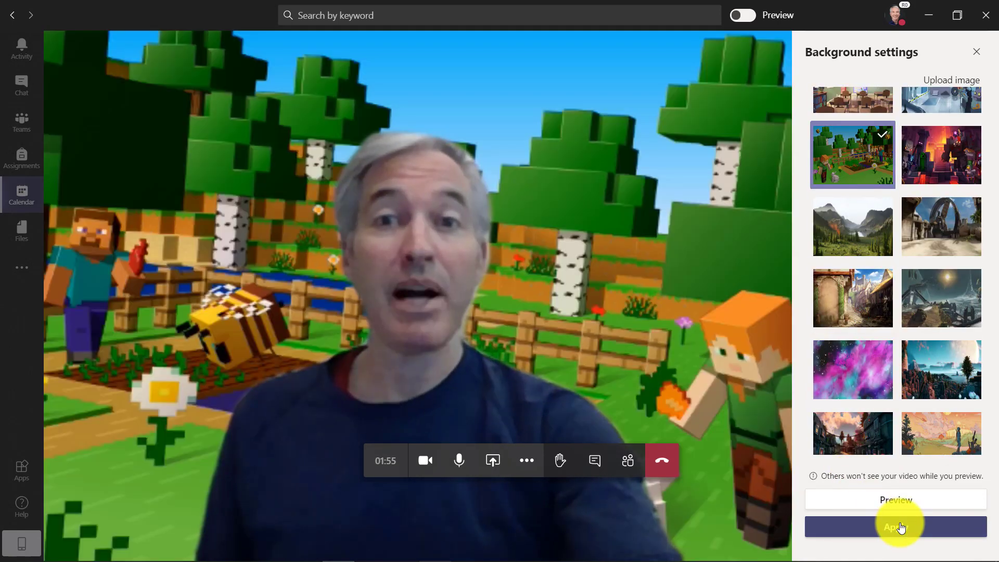
{"action": "mouse_move", "coordinate": [783, 444]}
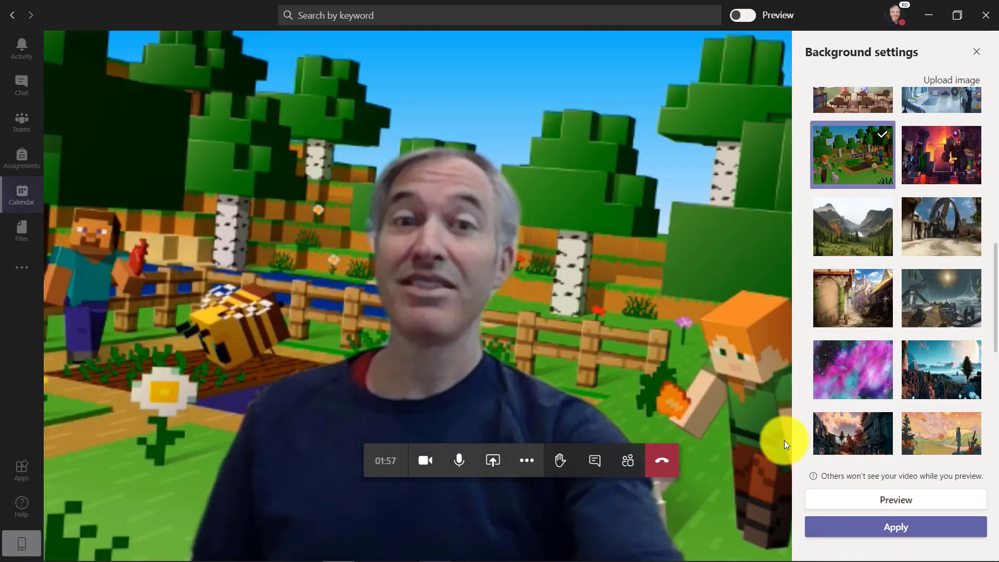
{"action": "mouse_move", "coordinate": [663, 461]}
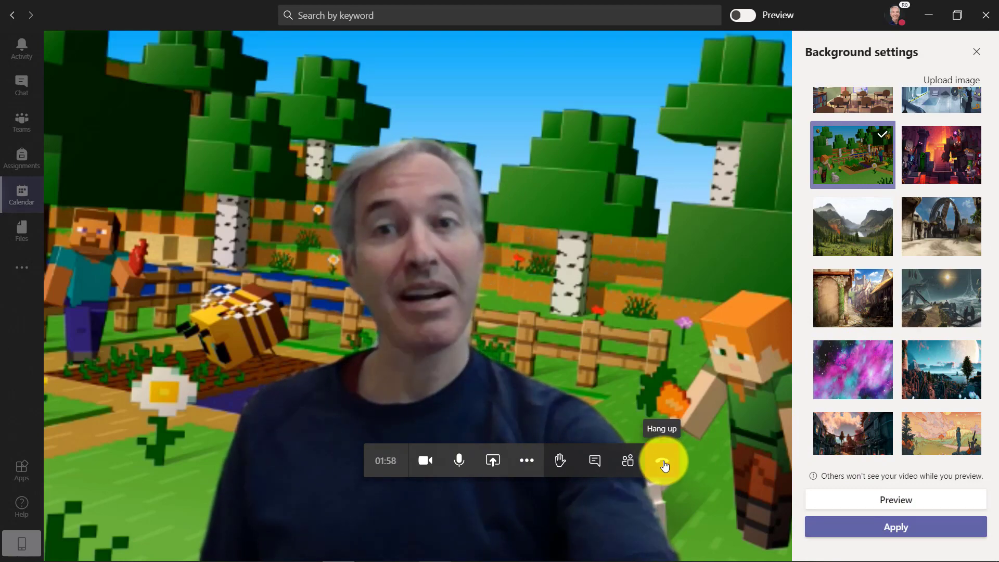